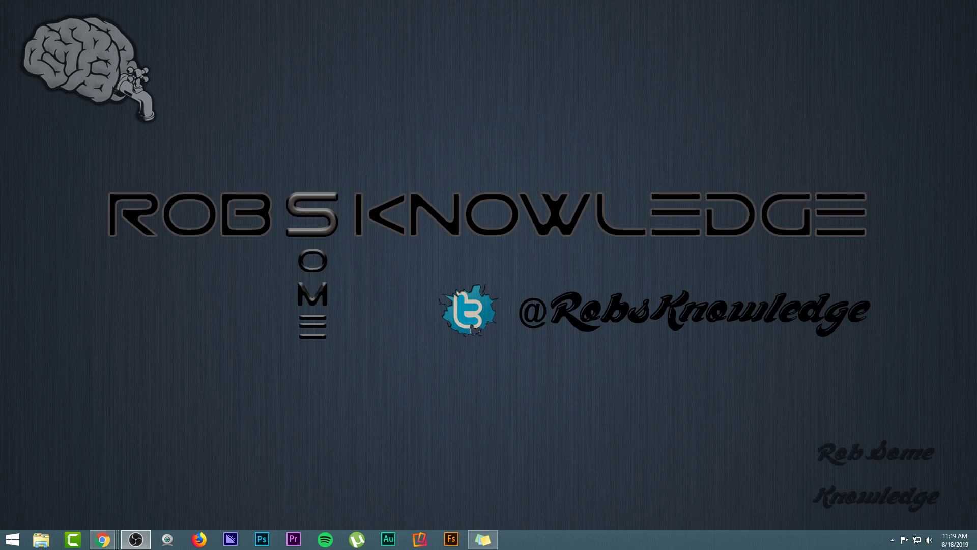
mouse_move(207, 363)
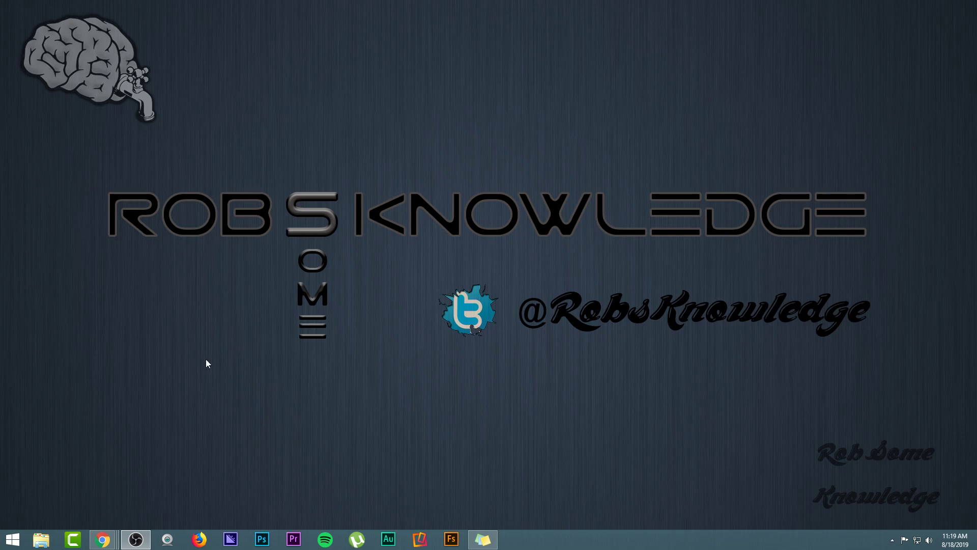
mouse_move(212, 361)
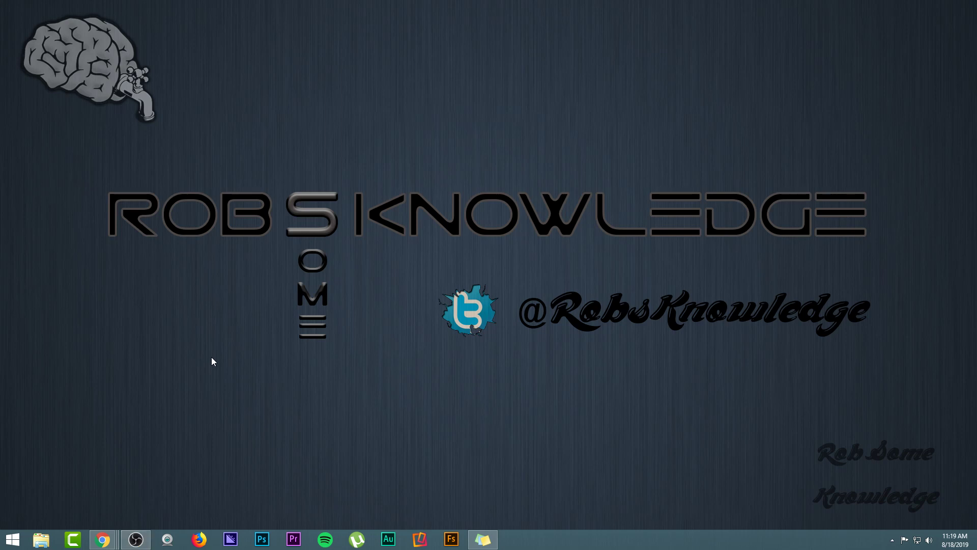
mouse_move(42, 539)
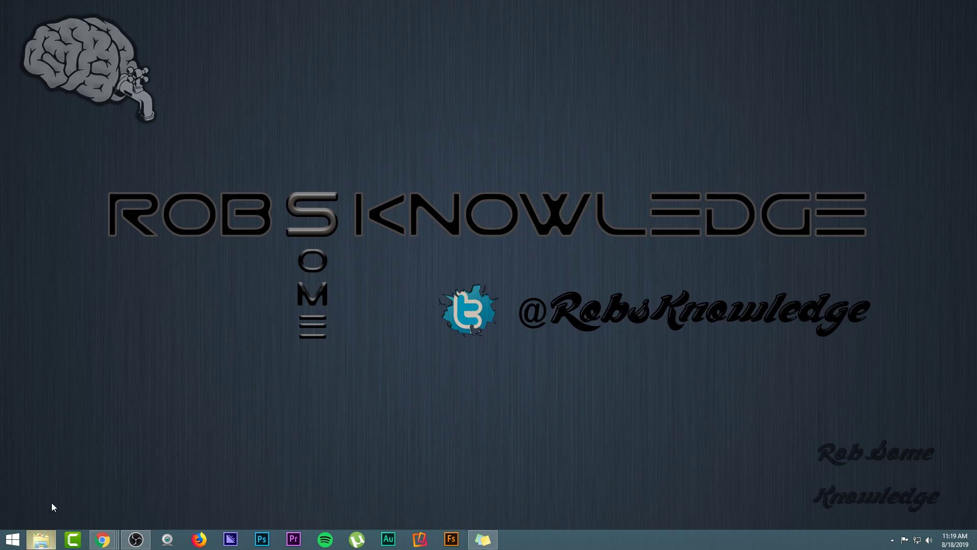
View Local Disk (C:) under Devices and drives showing 605 GB free of 930 GB
click(41, 538)
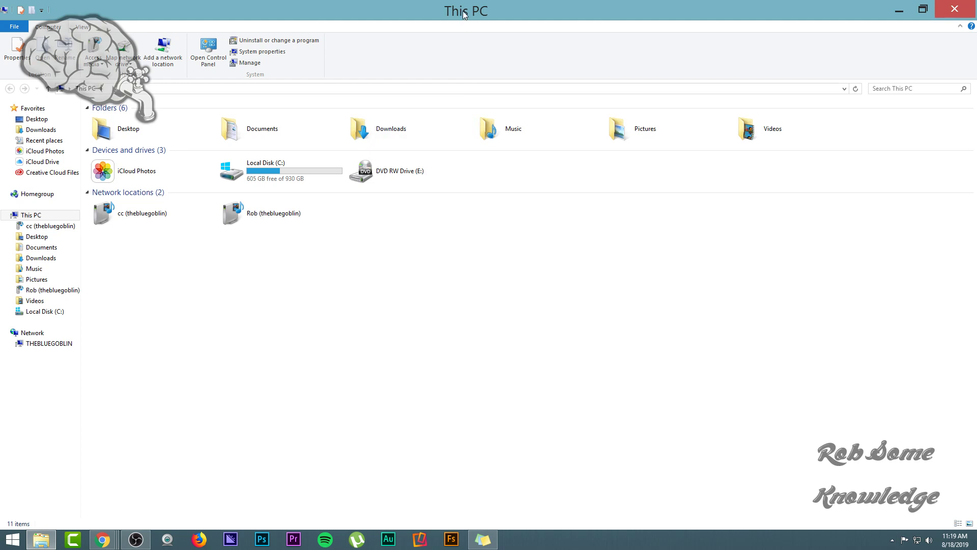
mouse_move(471, 328)
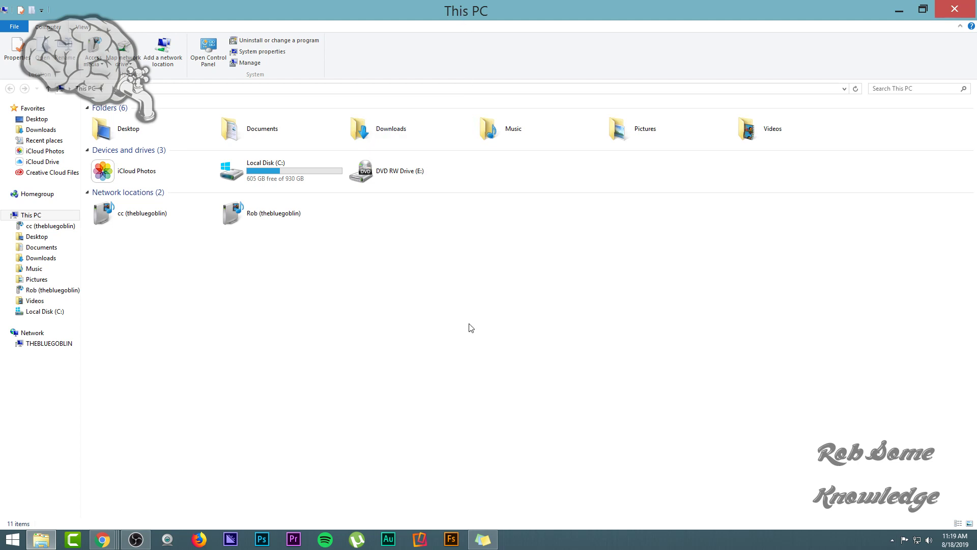
click(135, 171)
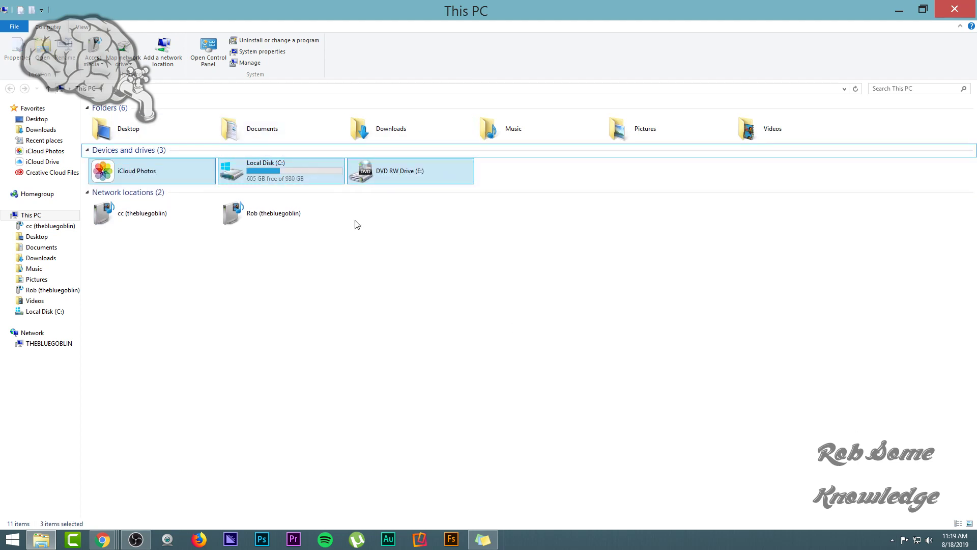
click(273, 213)
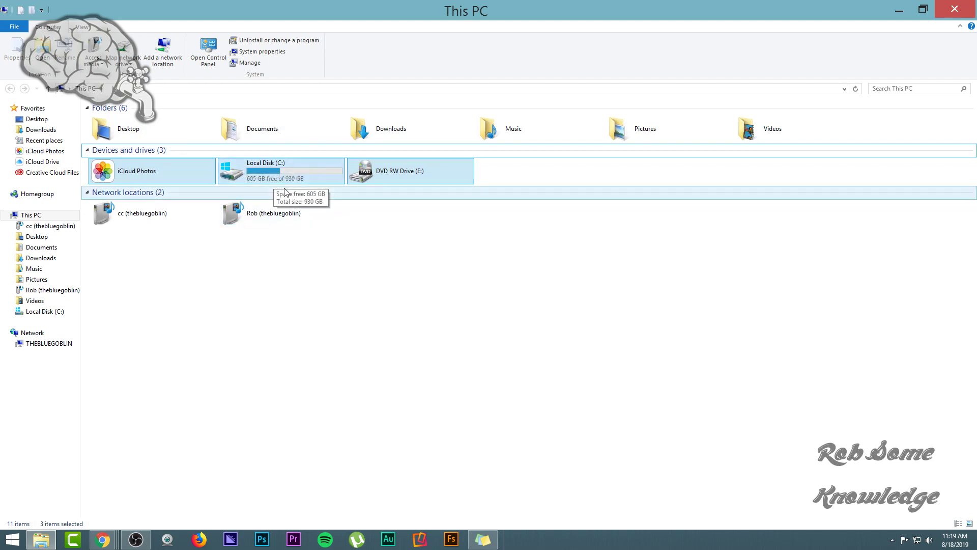
mouse_move(248, 181)
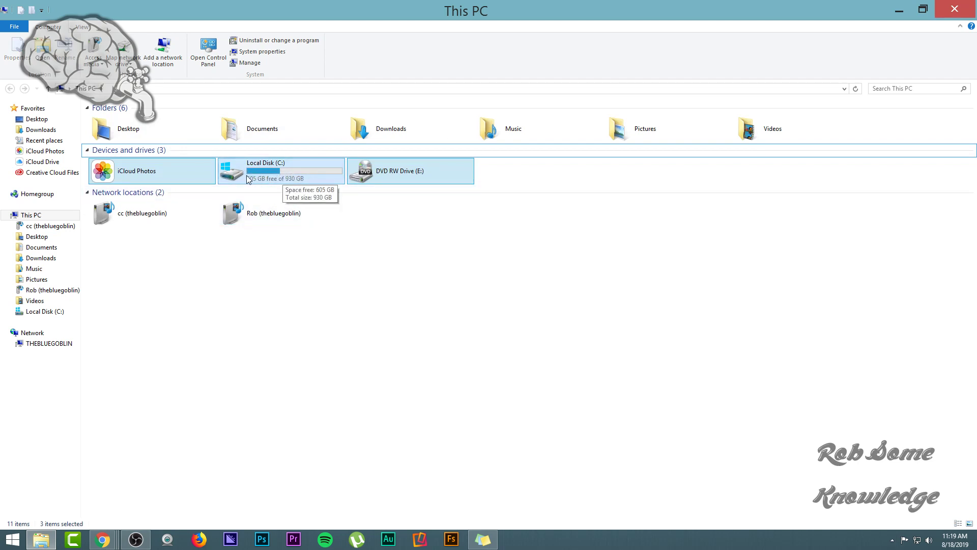
mouse_move(235, 167)
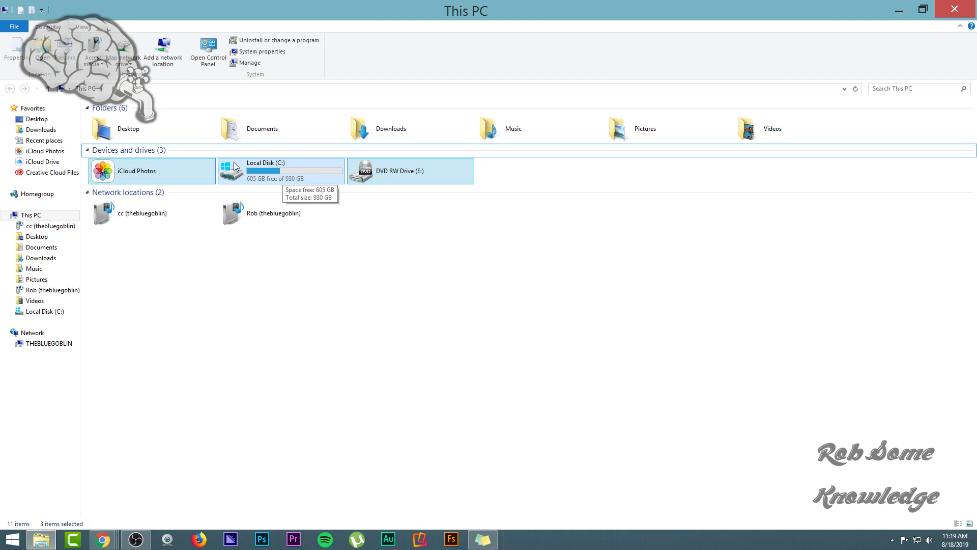
mouse_move(232, 167)
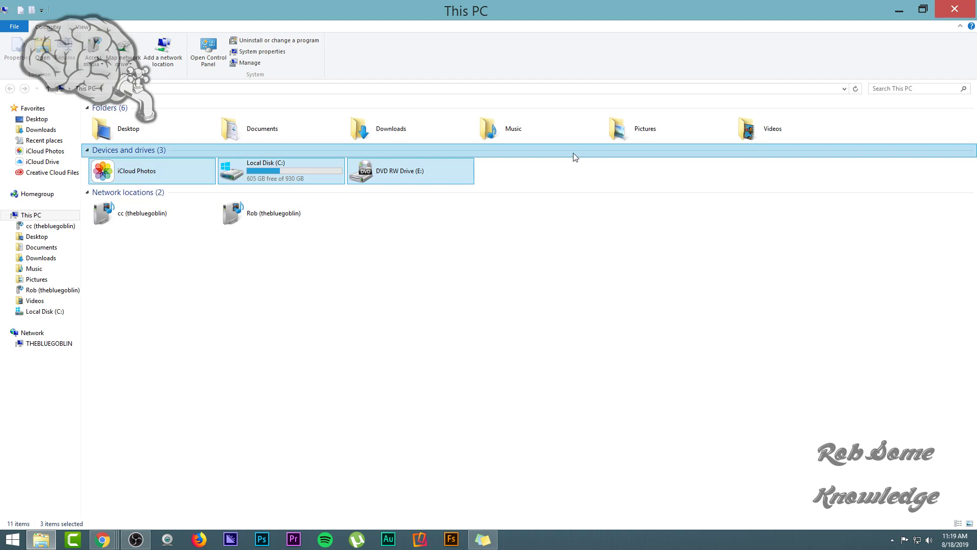
mouse_move(232, 182)
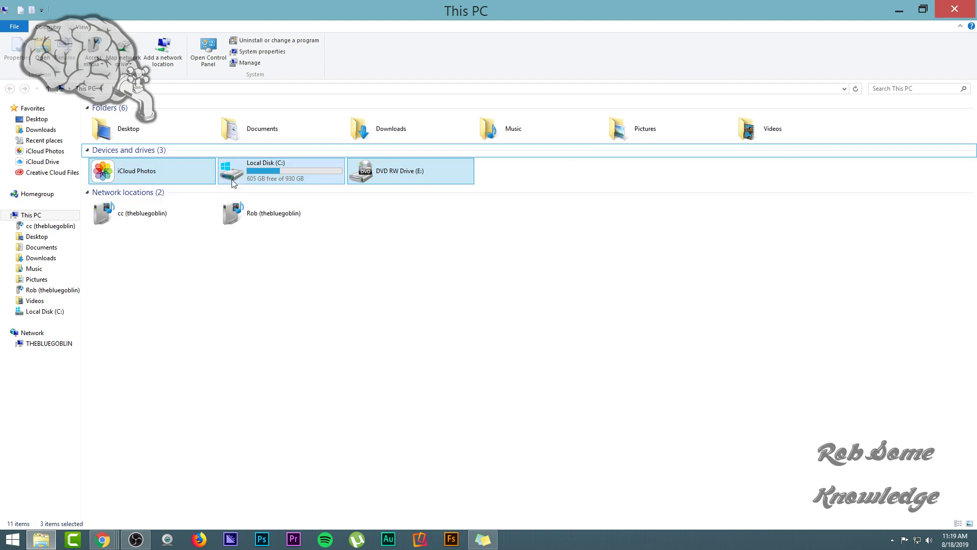
mouse_move(873, 21)
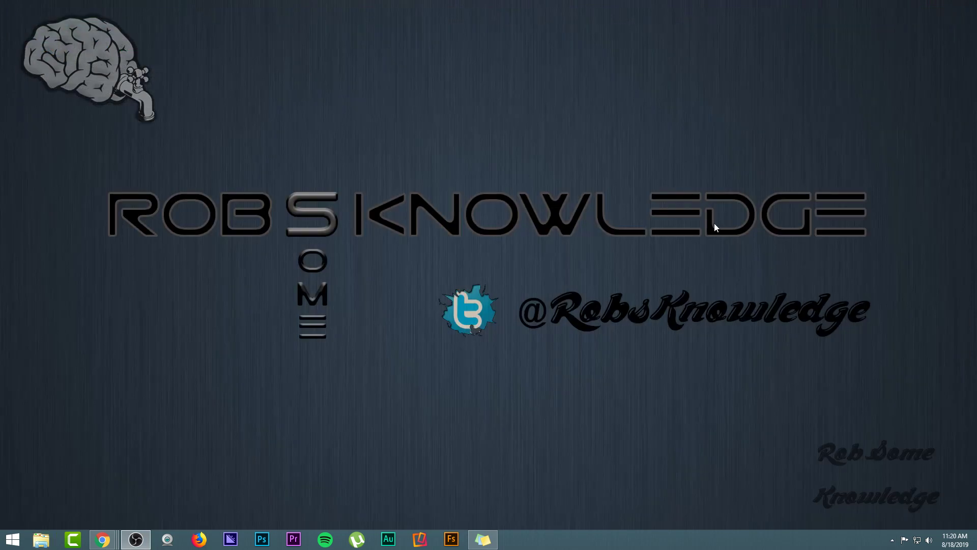
mouse_move(934, 391)
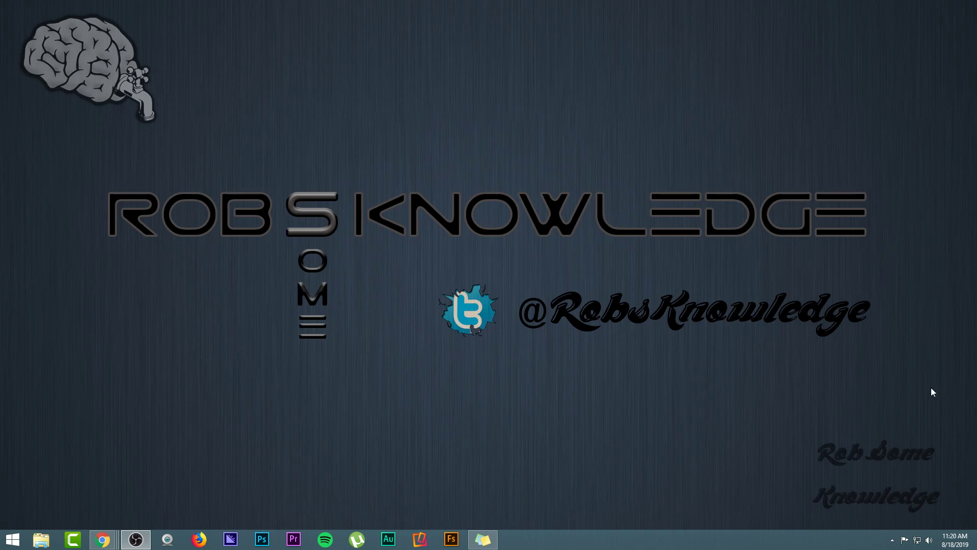
mouse_move(816, 414)
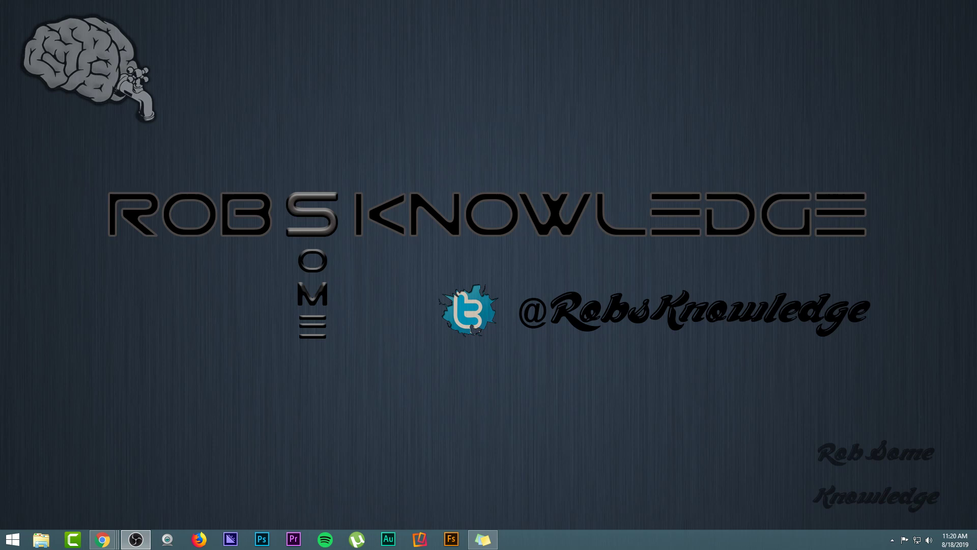
mouse_move(898, 453)
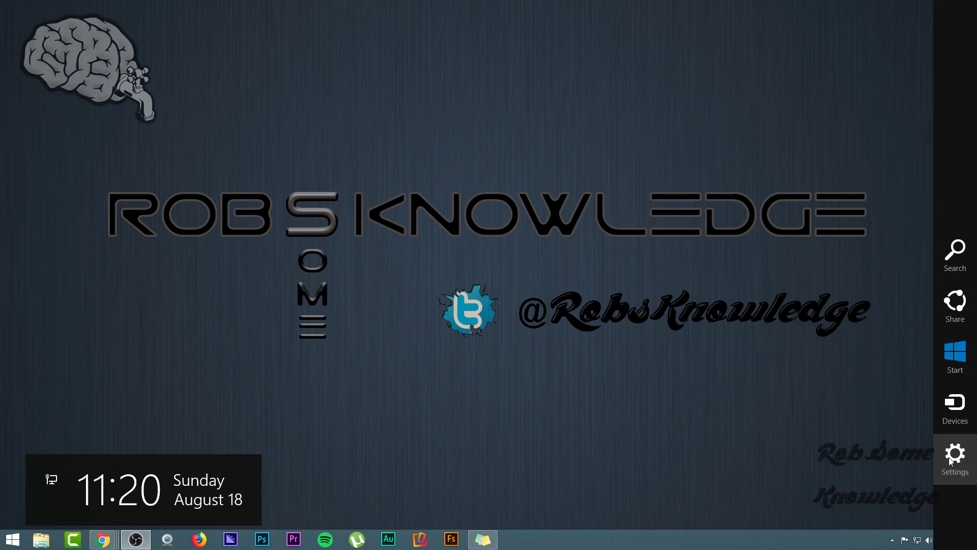
Reveal the Settings charm panel with Control Panel, Personalization and PC info
click(954, 458)
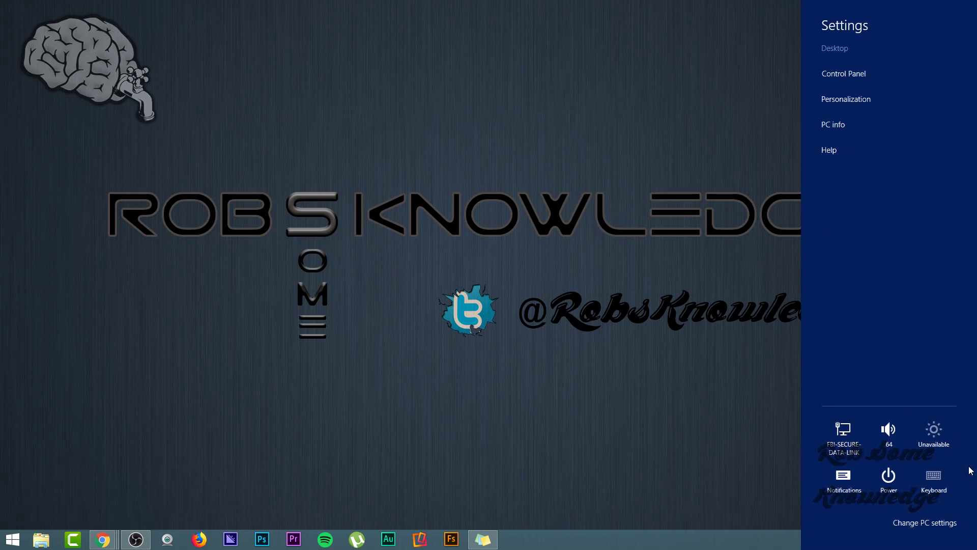
mouse_move(925, 522)
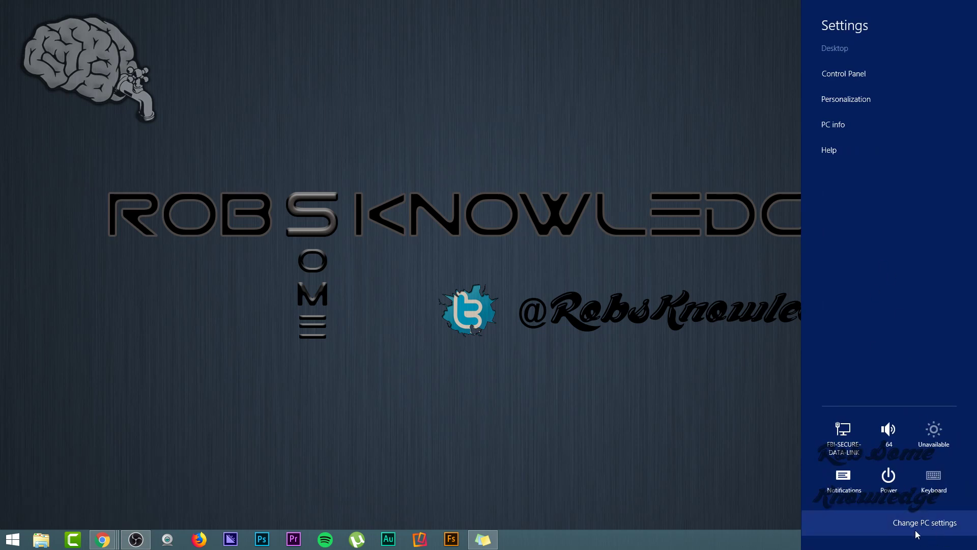
Enter Change PC settings, landing on the Personalize page
click(925, 522)
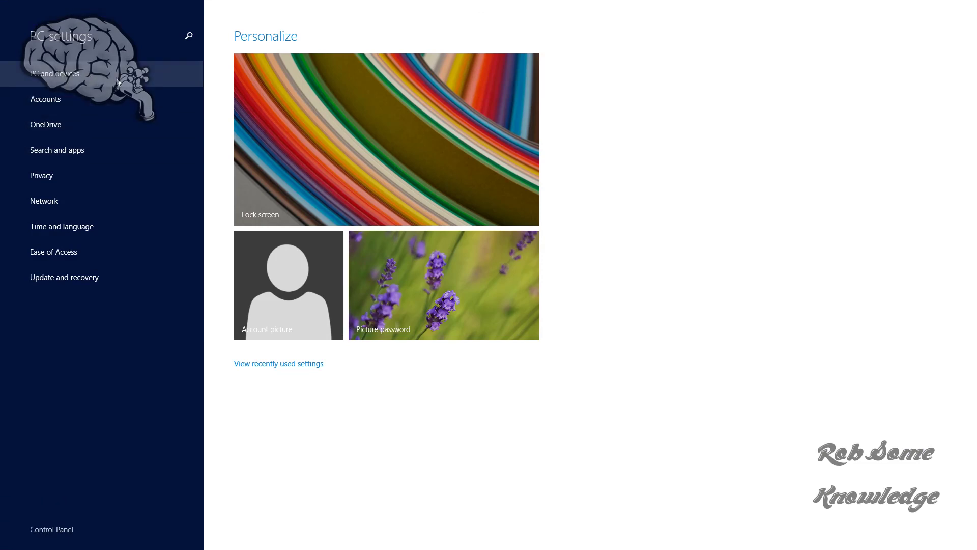
Reach PC and devices > Disk space reporting 605 GB available of 930 GB
click(385, 140)
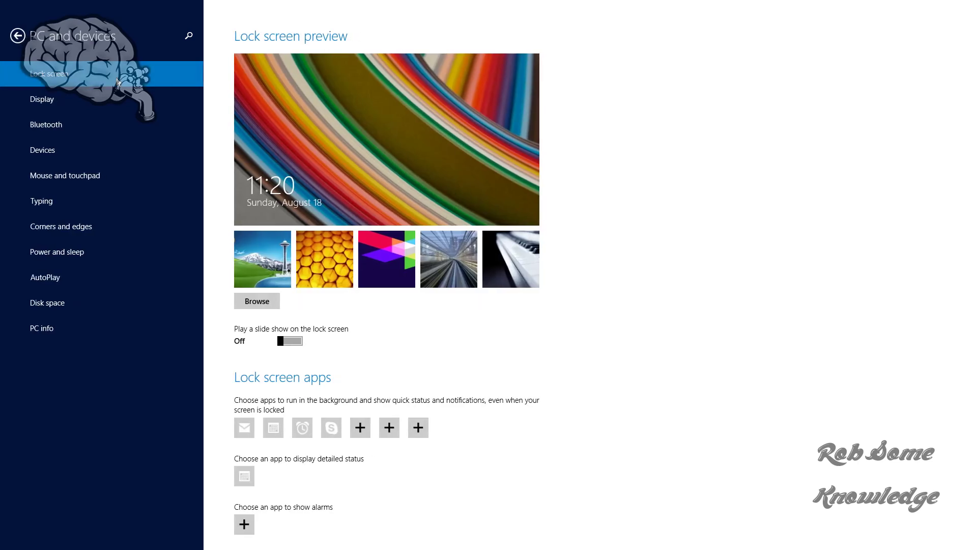
mouse_move(49, 303)
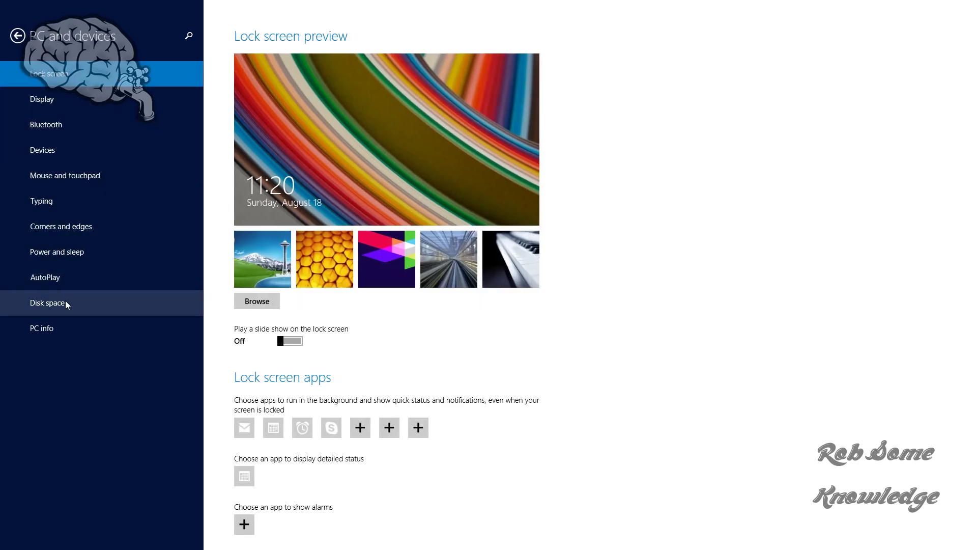
click(49, 303)
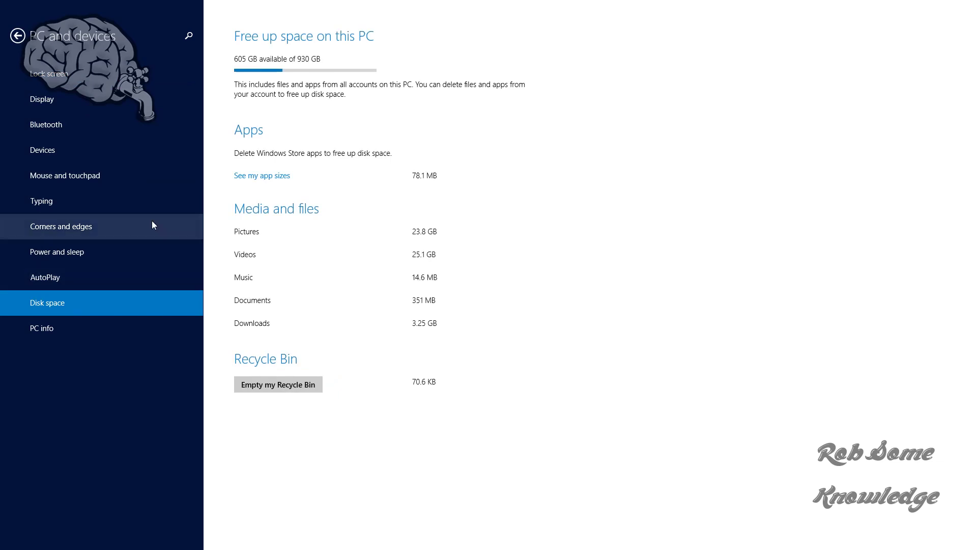
mouse_move(238, 67)
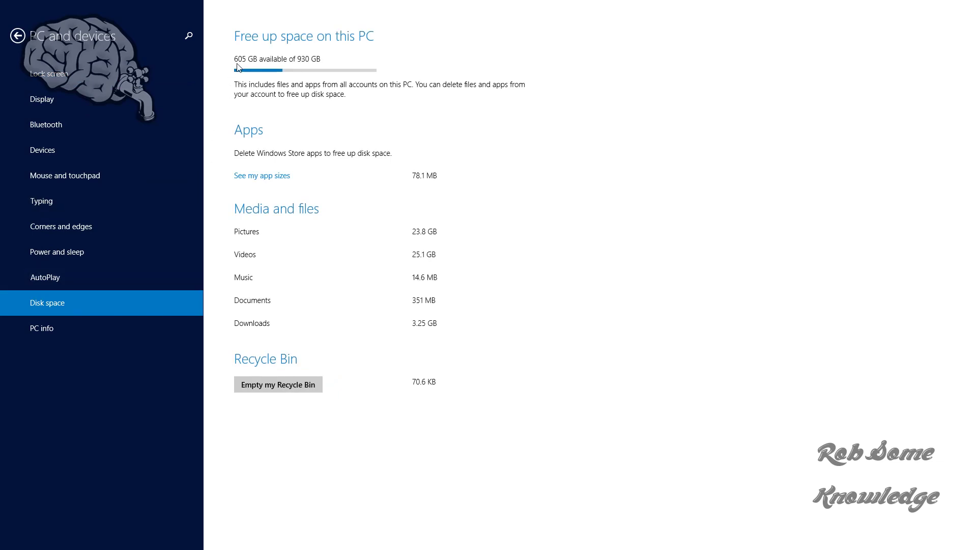